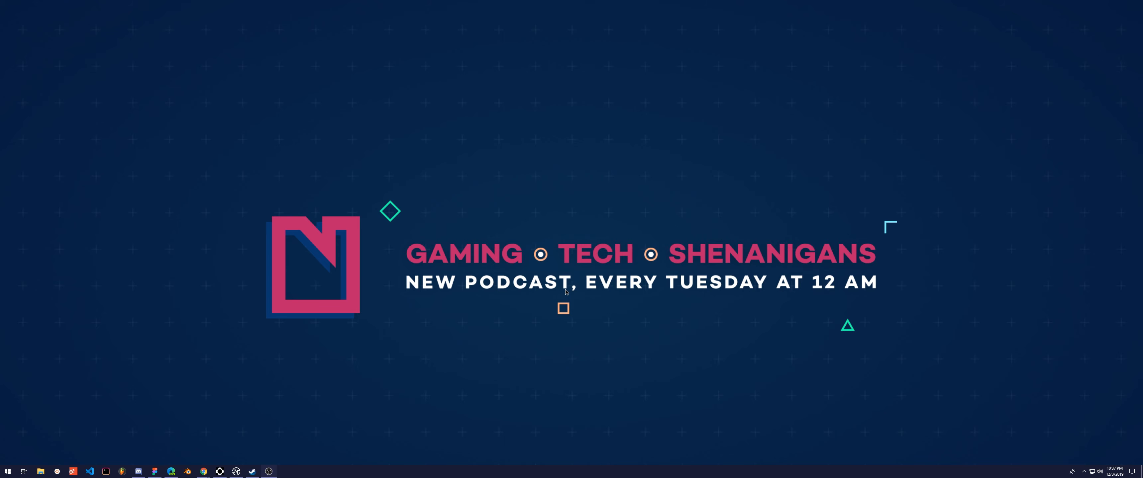
{"action": "mouse_move", "coordinate": [627, 275]}
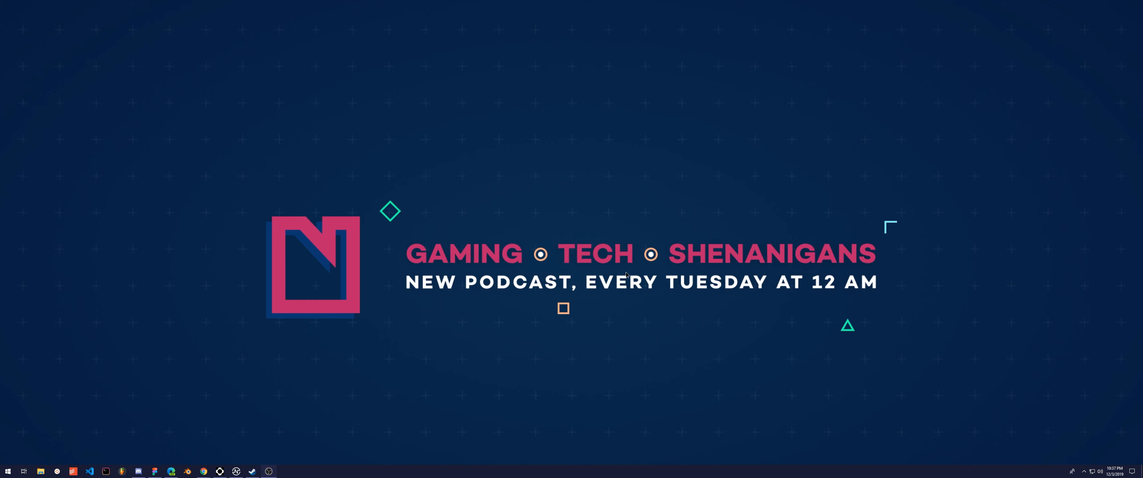
{"action": "mouse_move", "coordinate": [626, 264]}
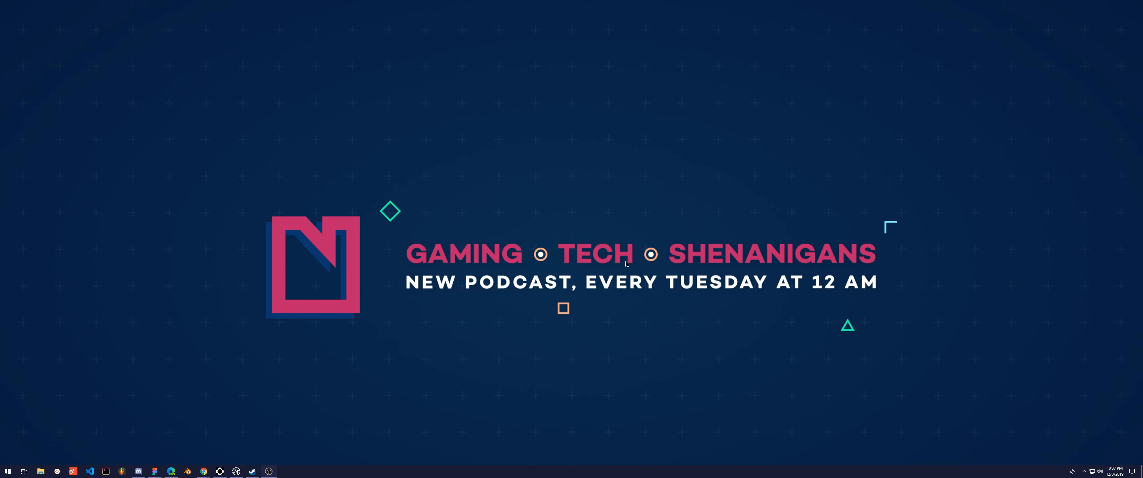
{"action": "mouse_move", "coordinate": [685, 322]}
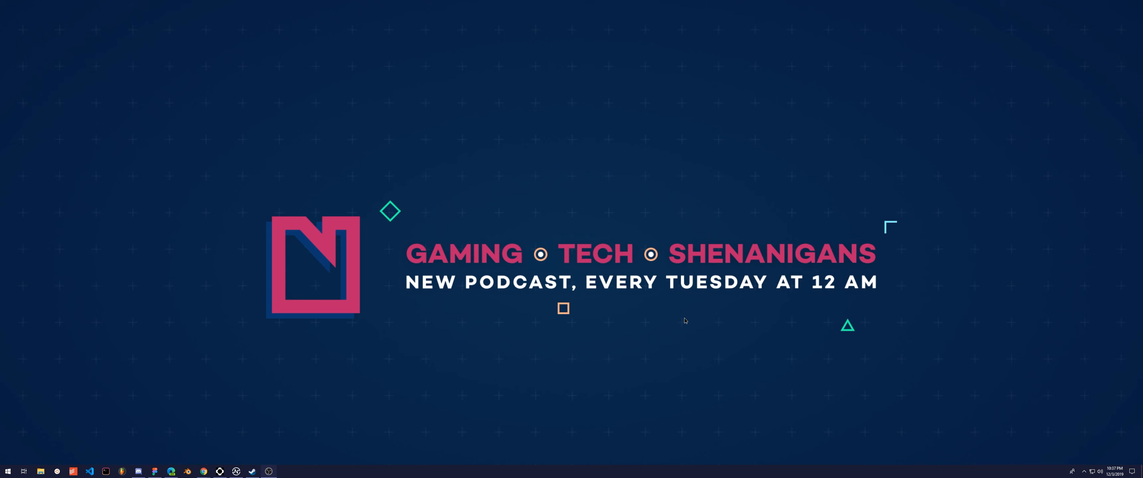
{"action": "mouse_move", "coordinate": [755, 335]}
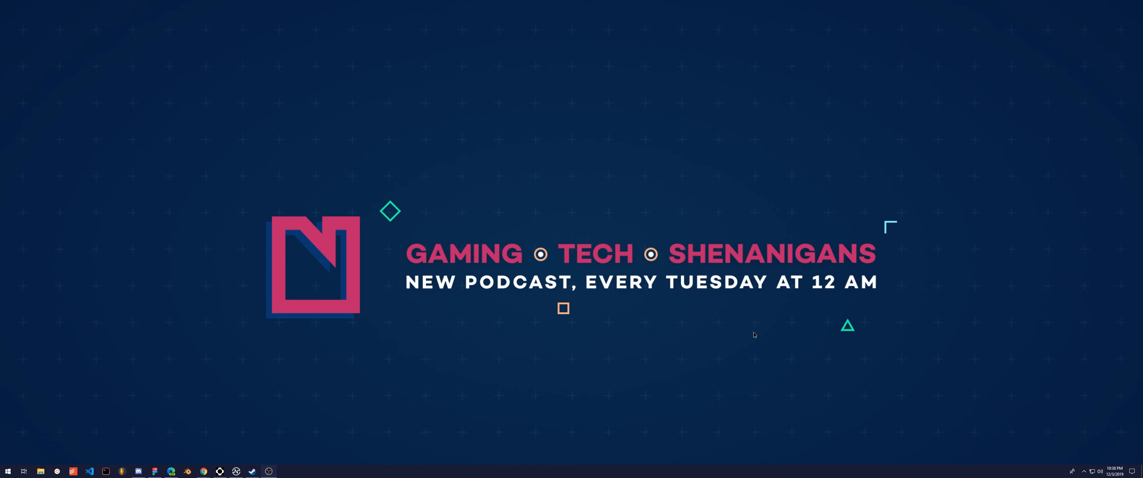
{"action": "mouse_move", "coordinate": [693, 335]}
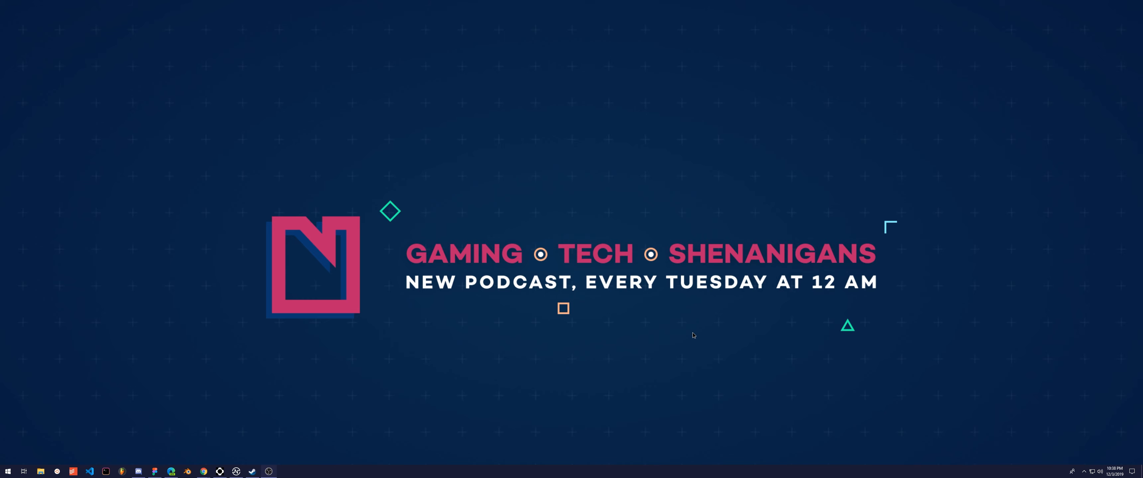
{"action": "mouse_move", "coordinate": [690, 331]}
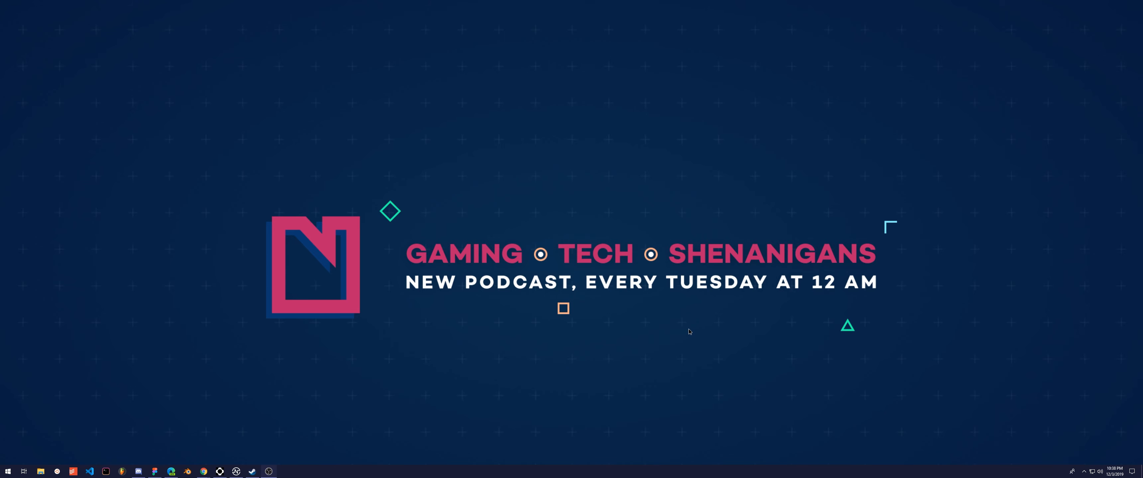
{"action": "mouse_move", "coordinate": [668, 298]}
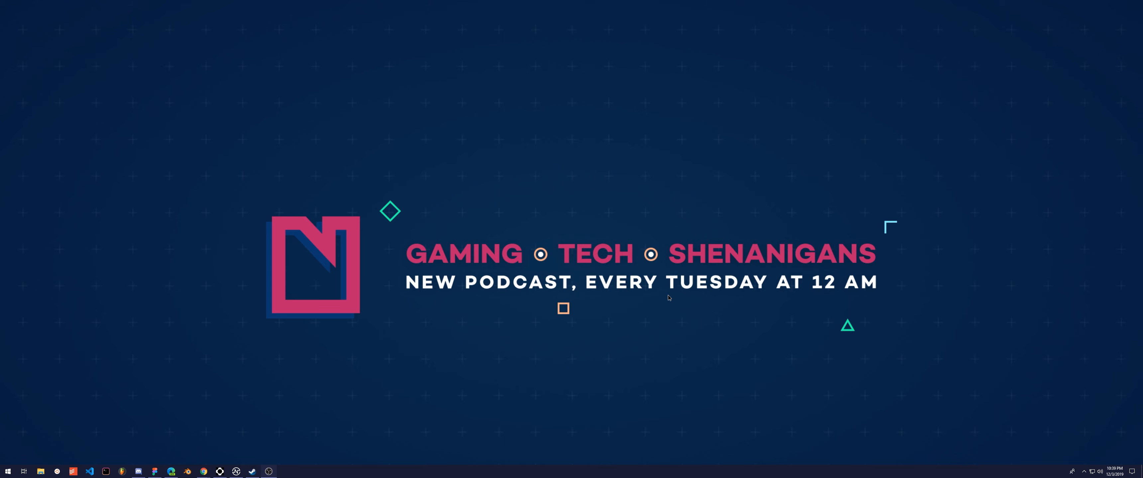
{"action": "mouse_move", "coordinate": [642, 218]}
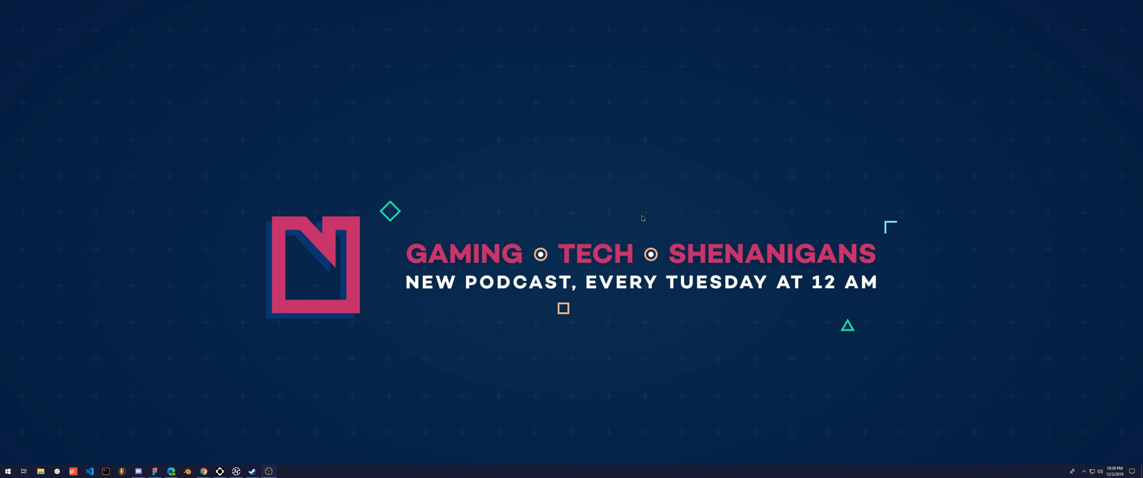
{"action": "mouse_move", "coordinate": [1069, 439]}
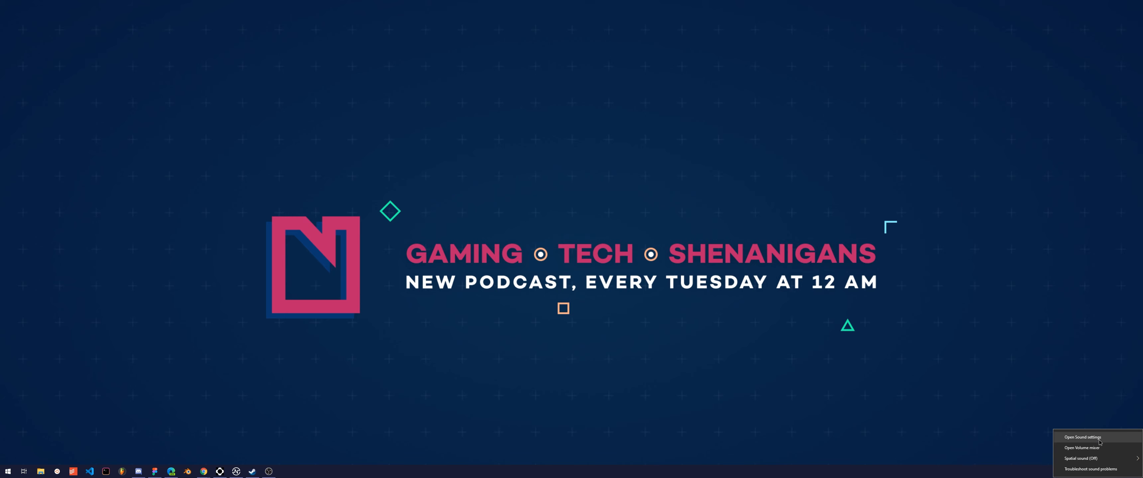
{"action": "mouse_move", "coordinate": [1101, 441]}
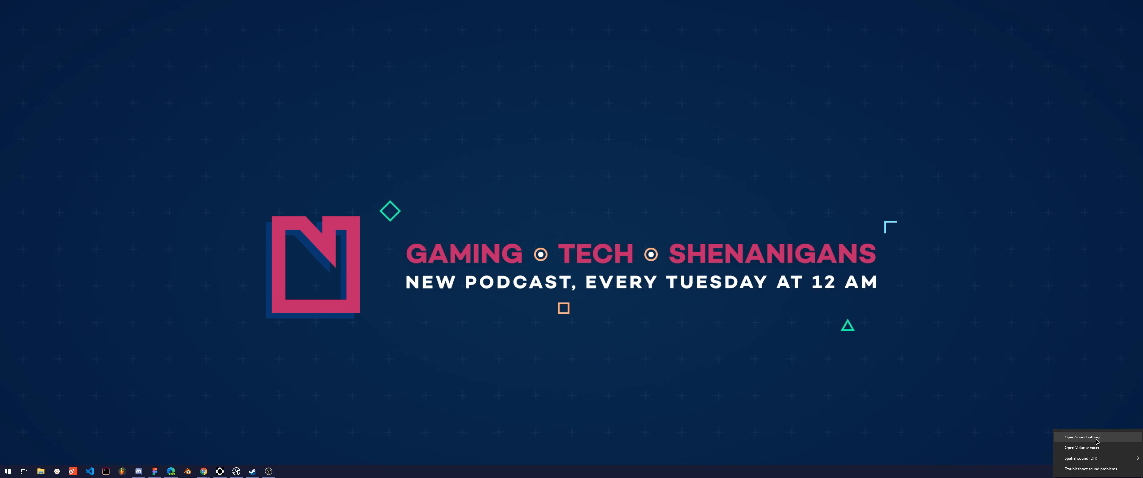
- Reach the Windows 10 Sound settings page from the taskbar speaker icon
{"action": "left_click", "coordinate": [1081, 437]}
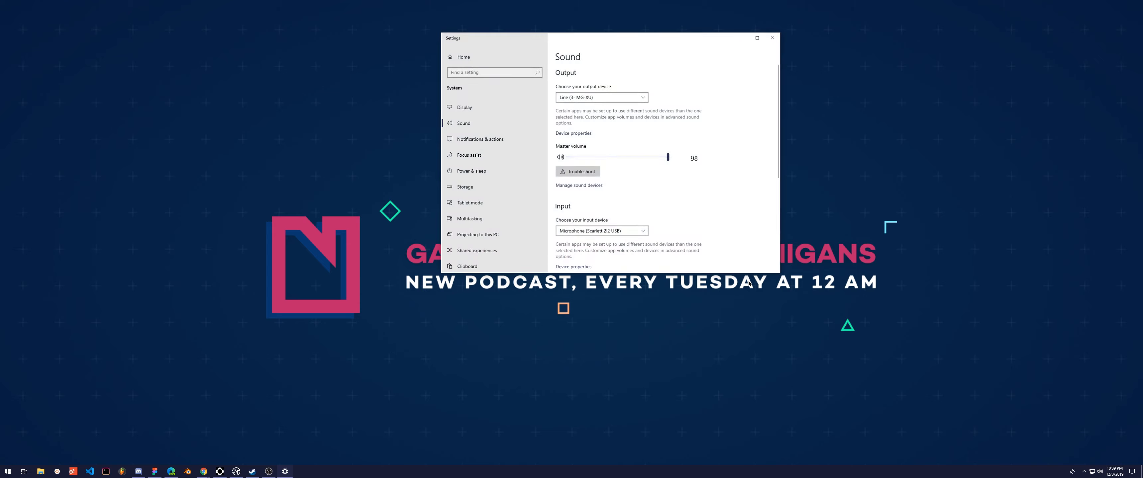
{"action": "mouse_move", "coordinate": [747, 101]}
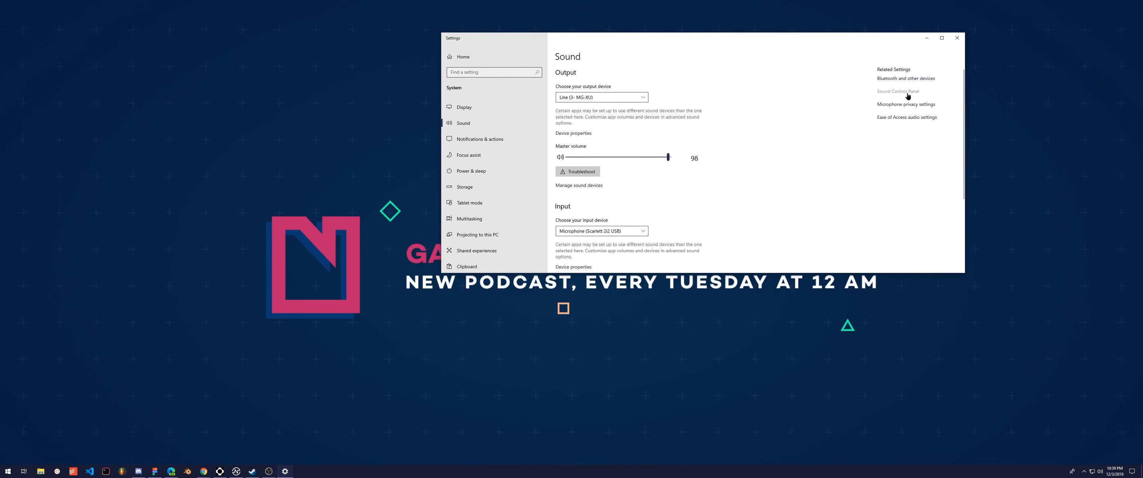
- Bring up the classic Sound control panel centred on screen, showing the Recording devices list
{"action": "left_click", "coordinate": [899, 92]}
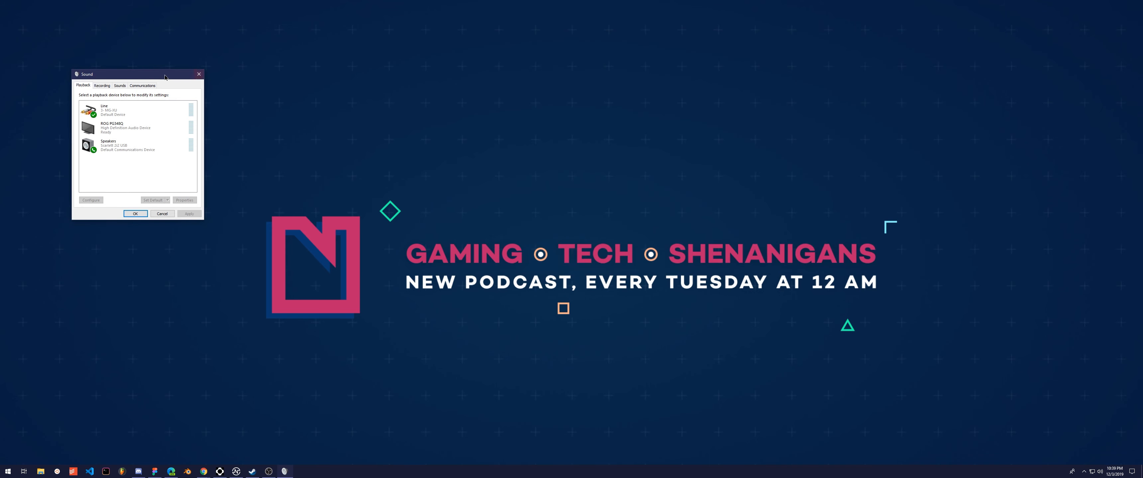
{"action": "left_click_drag", "start_coordinate": [138, 74], "coordinate": [579, 174]}
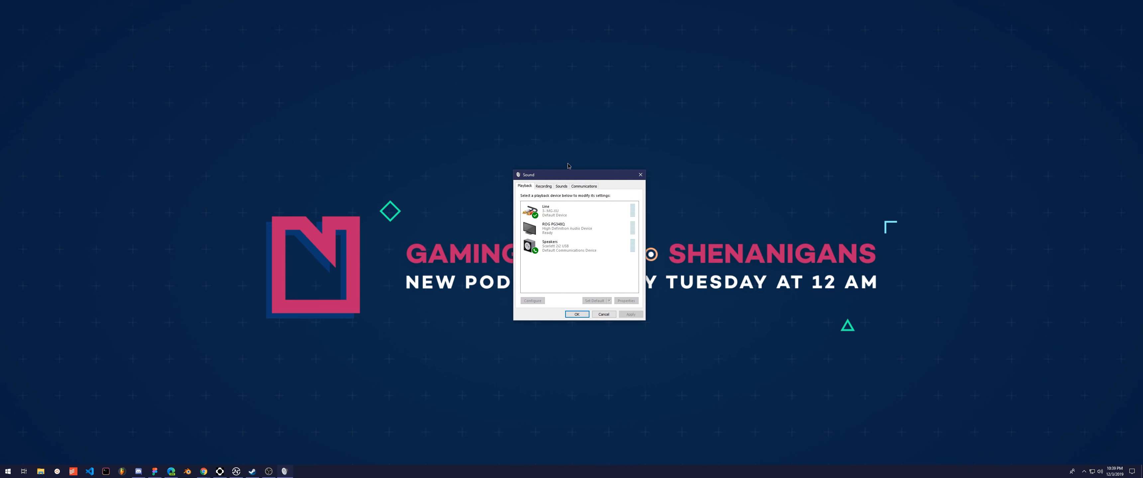
{"action": "left_click", "coordinate": [543, 186]}
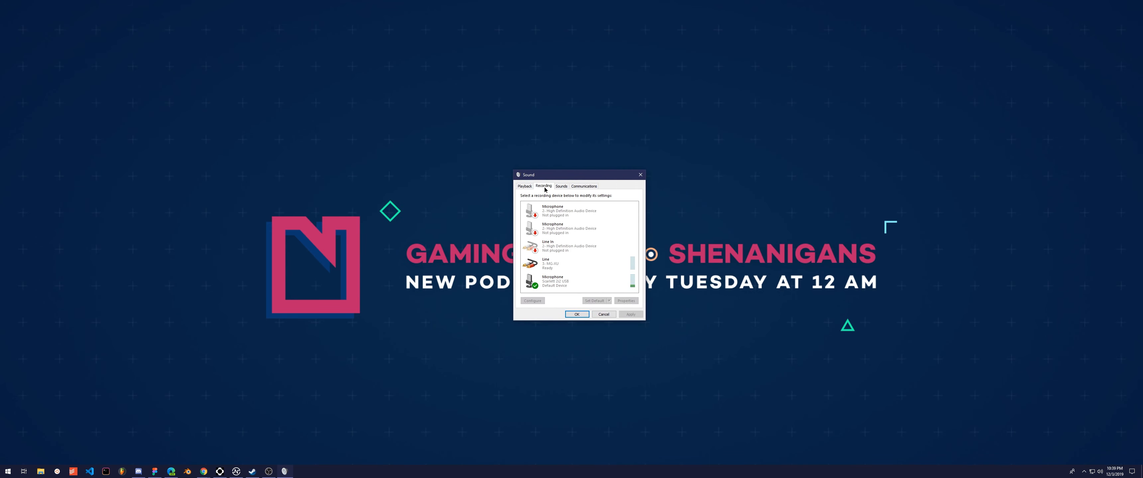
- Select the Scarlett 2i2 USB microphone and bring up its Properties dialog
{"action": "left_click", "coordinate": [568, 264]}
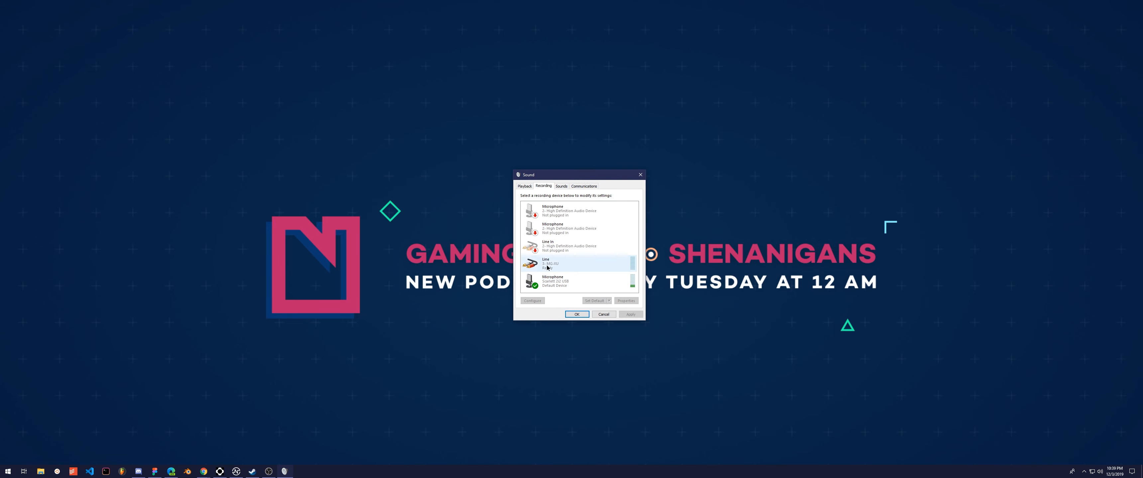
{"action": "left_click", "coordinate": [564, 281]}
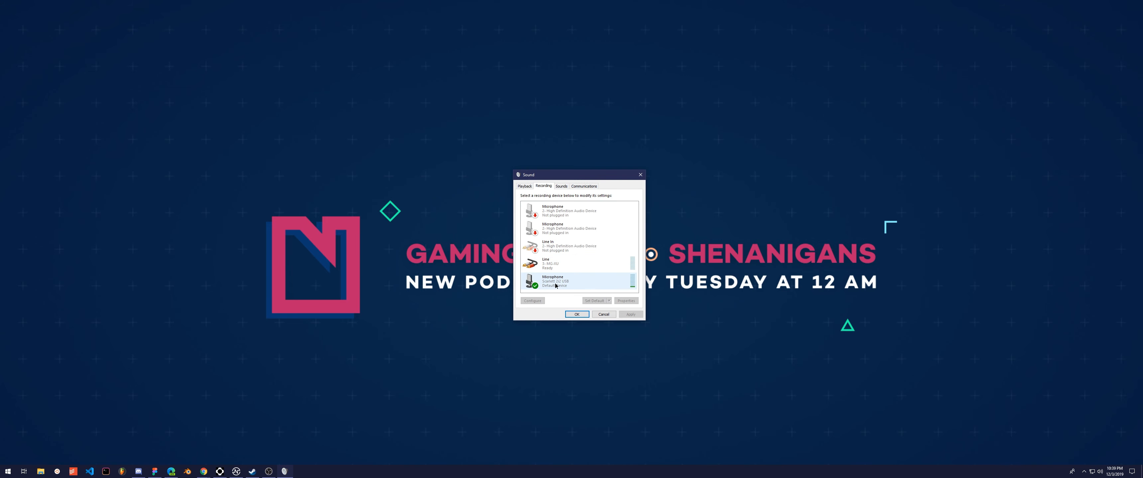
{"action": "right_click", "coordinate": [555, 282]}
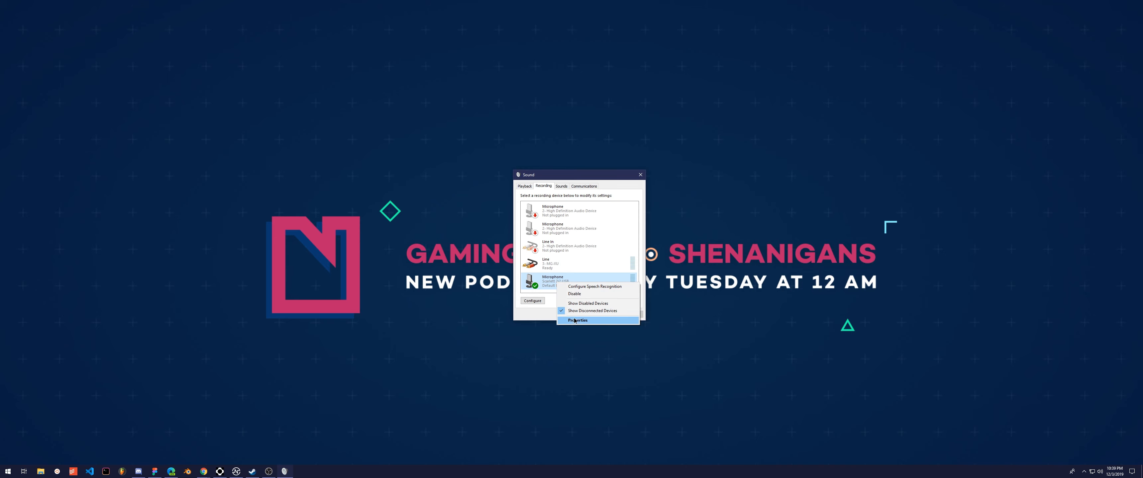
{"action": "left_click", "coordinate": [579, 321]}
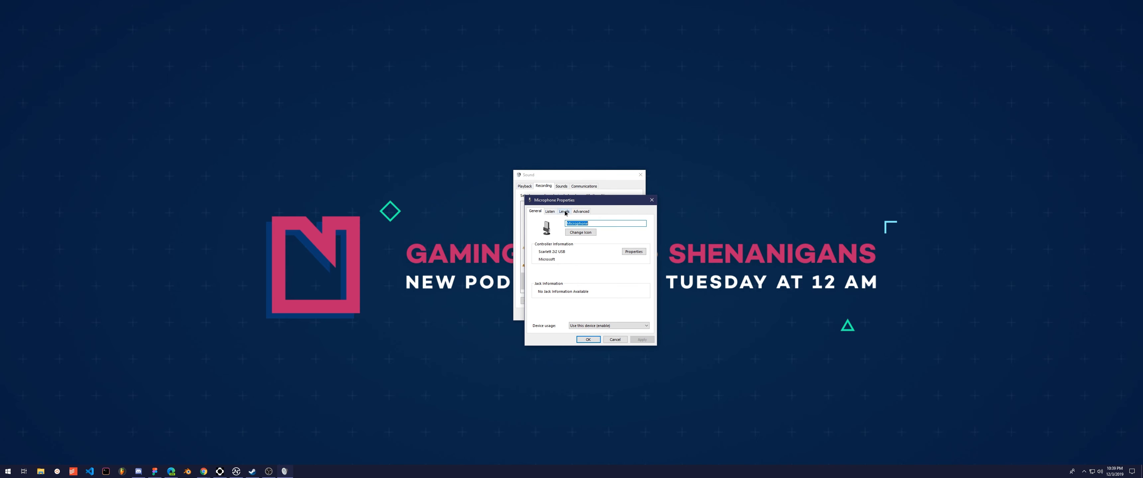
- Lower the Scarlett microphone level to about 51 and place Properties beside the Sound window
{"action": "left_click", "coordinate": [564, 211]}
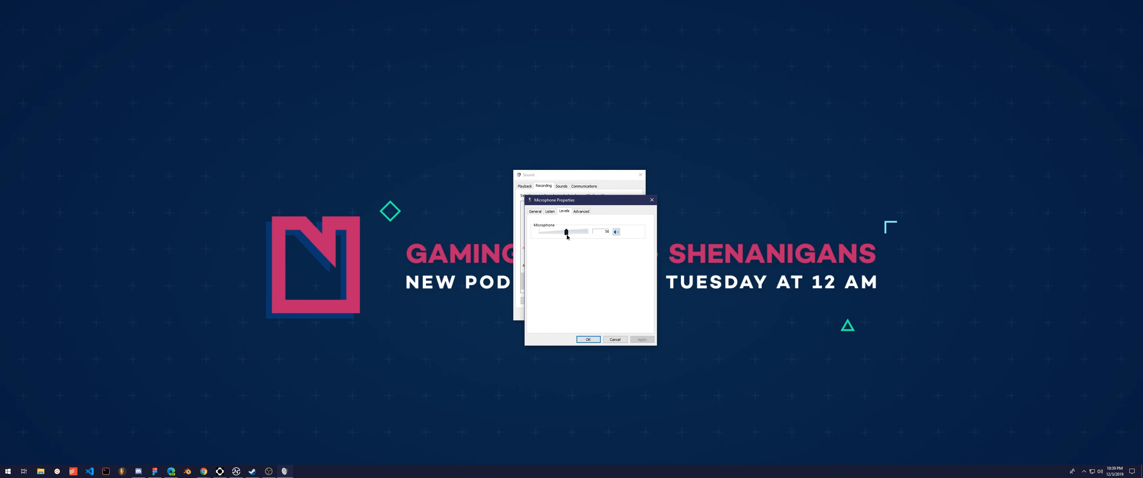
{"action": "left_click_drag", "start_coordinate": [566, 232], "coordinate": [565, 232]}
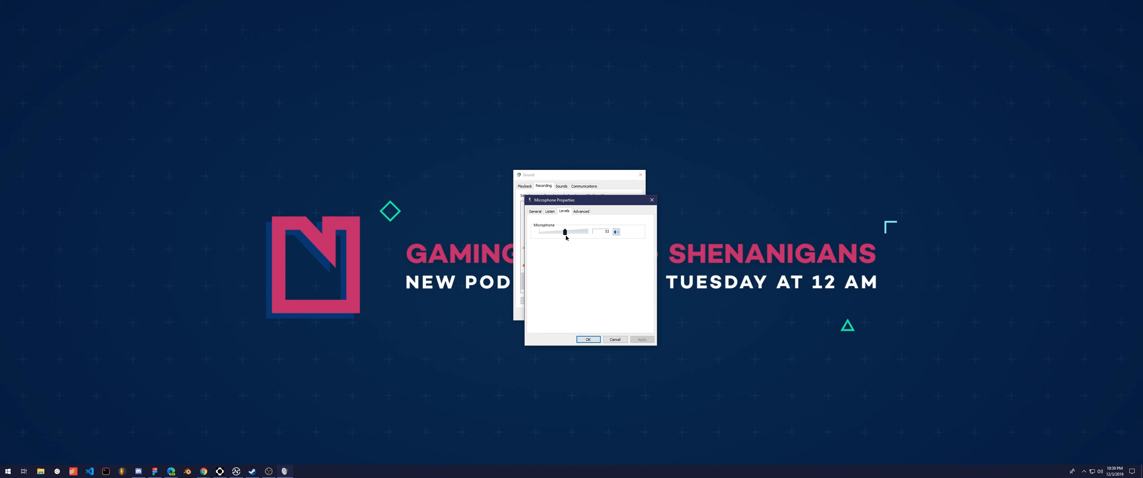
{"action": "left_click_drag", "start_coordinate": [565, 232], "coordinate": [562, 232]}
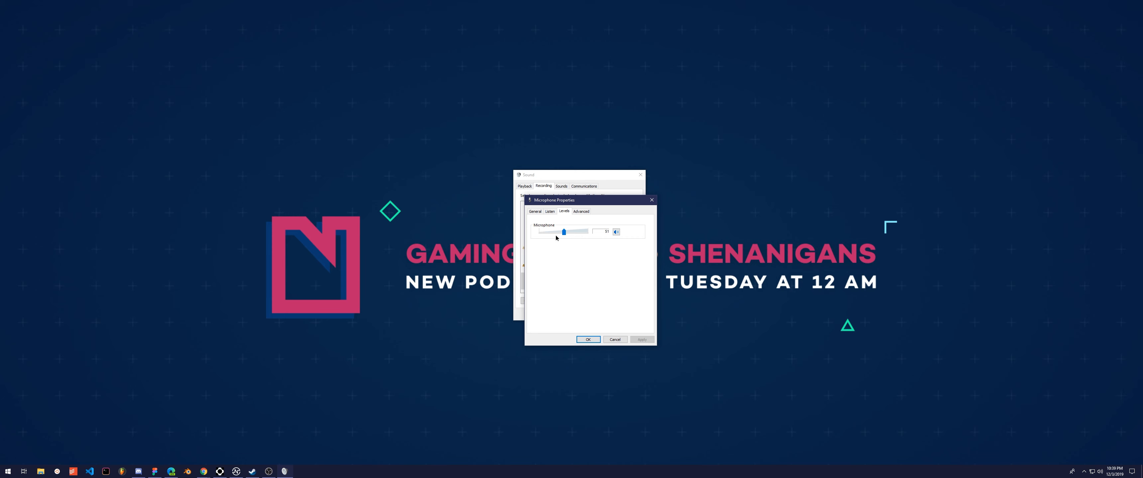
{"action": "mouse_move", "coordinate": [589, 278]}
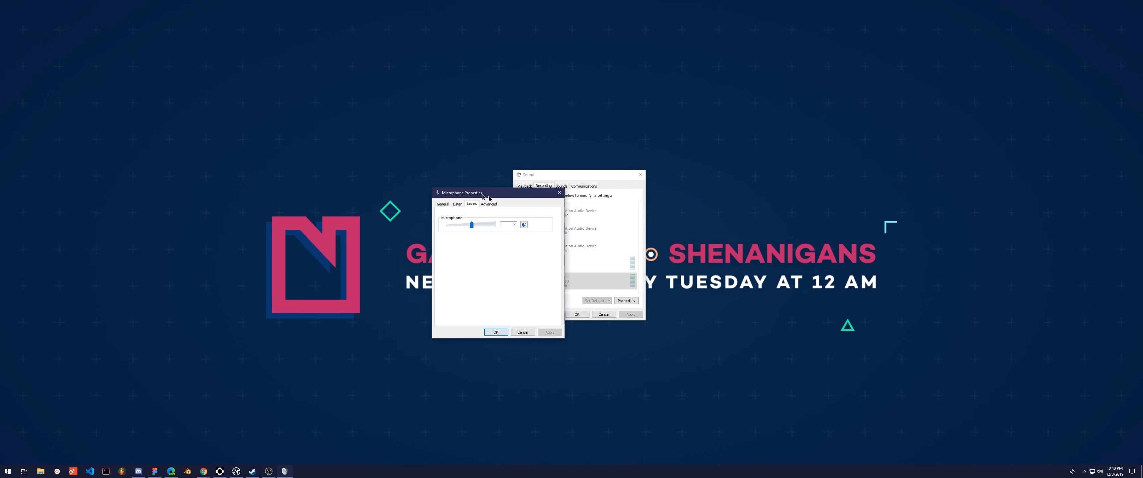
{"action": "left_click_drag", "start_coordinate": [461, 192], "coordinate": [401, 174]}
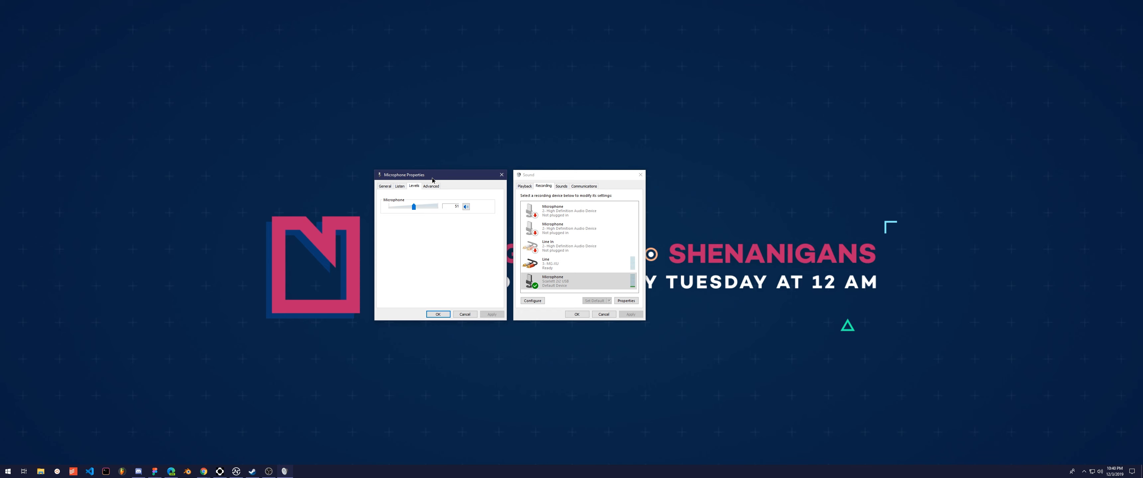
{"action": "mouse_move", "coordinate": [416, 254]}
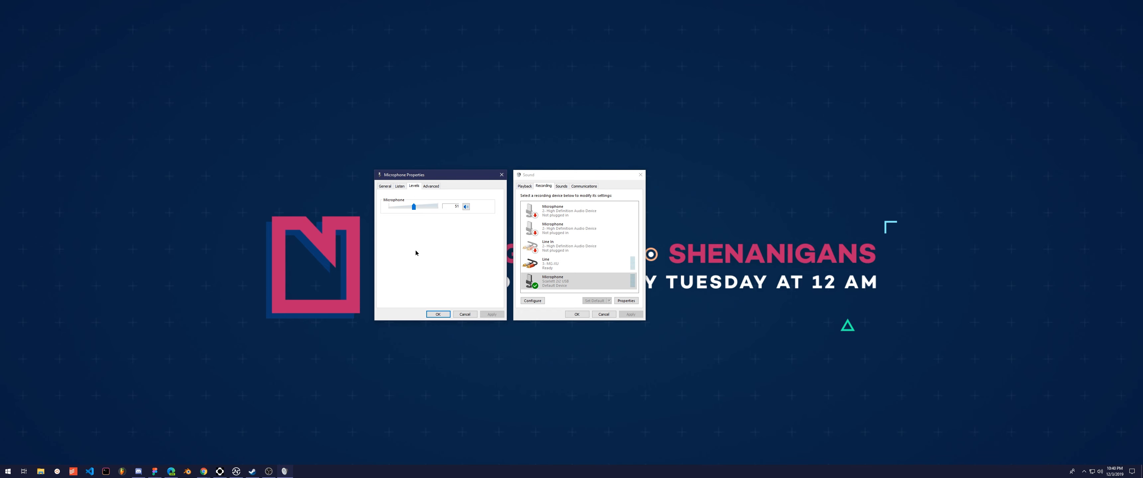
{"action": "mouse_move", "coordinate": [415, 248]}
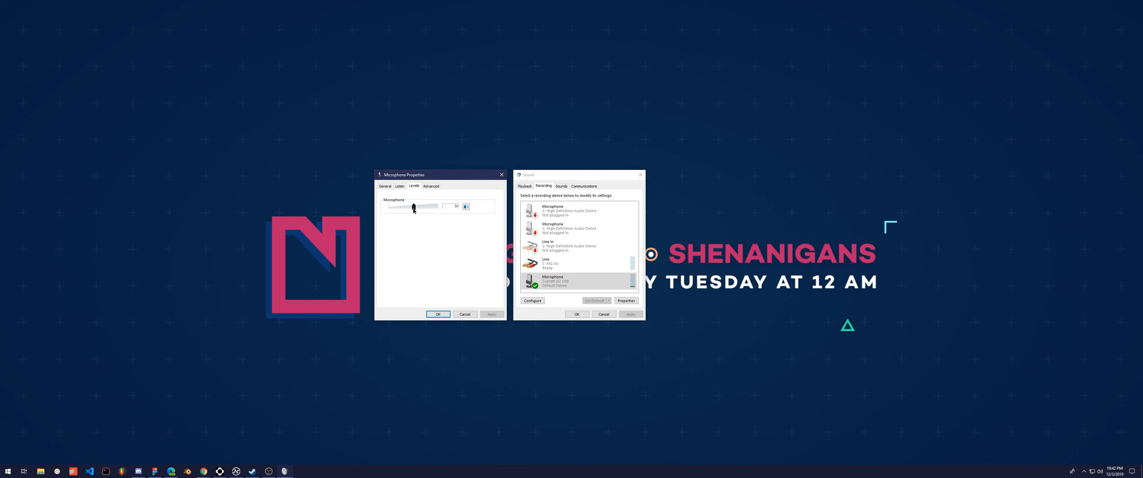
- Nudge the Scarlett microphone level slider to about 52
{"action": "left_click_drag", "start_coordinate": [413, 207], "coordinate": [414, 207]}
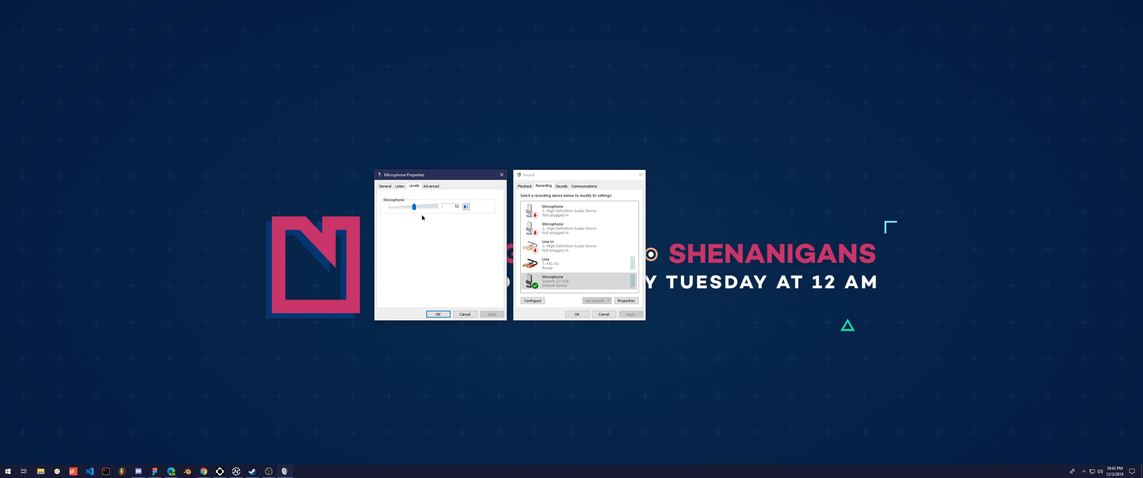
{"action": "mouse_move", "coordinate": [471, 267]}
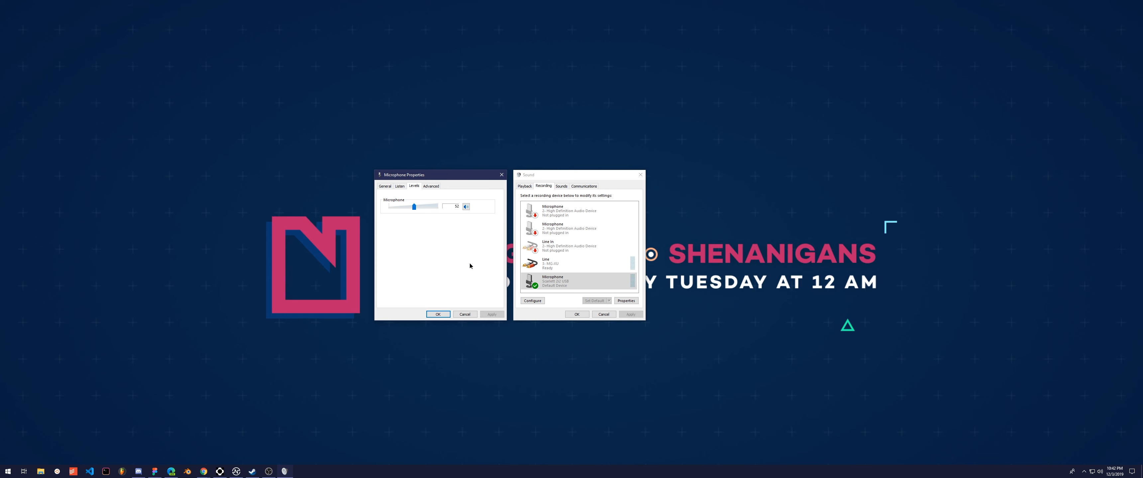
{"action": "mouse_move", "coordinate": [456, 220]}
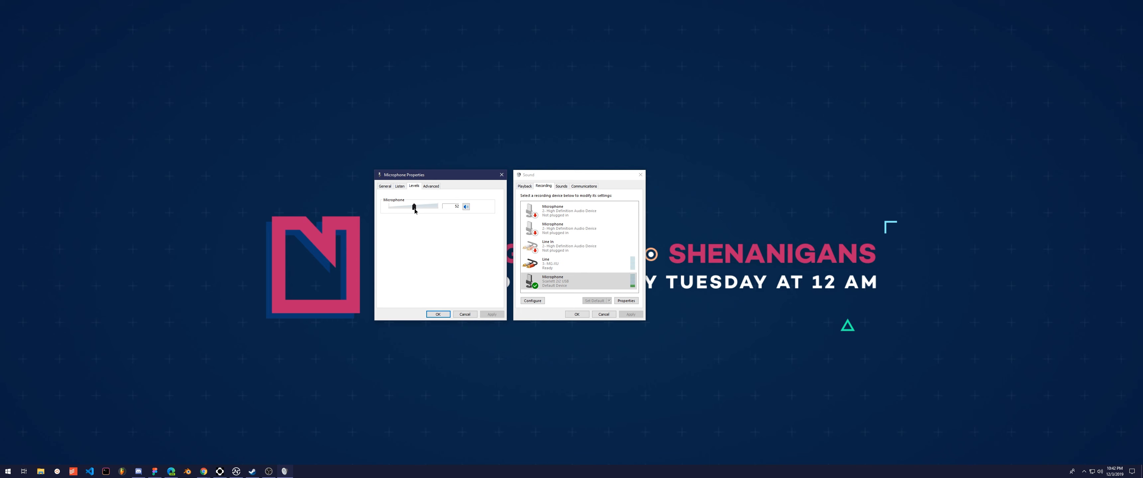
- Readjust the Scarlett microphone level slider back to about 51
{"action": "left_click_drag", "start_coordinate": [414, 206], "coordinate": [413, 207]}
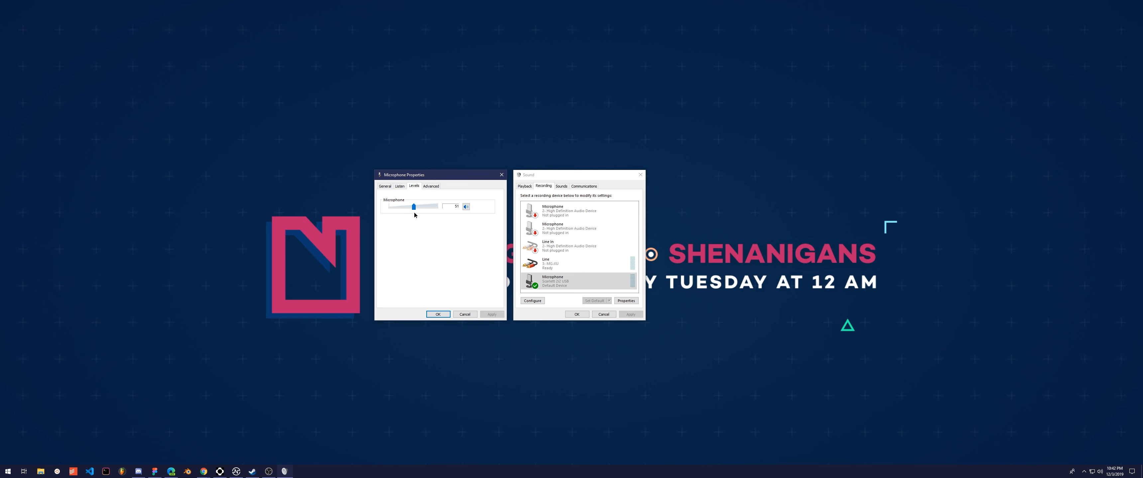
{"action": "mouse_move", "coordinate": [468, 287]}
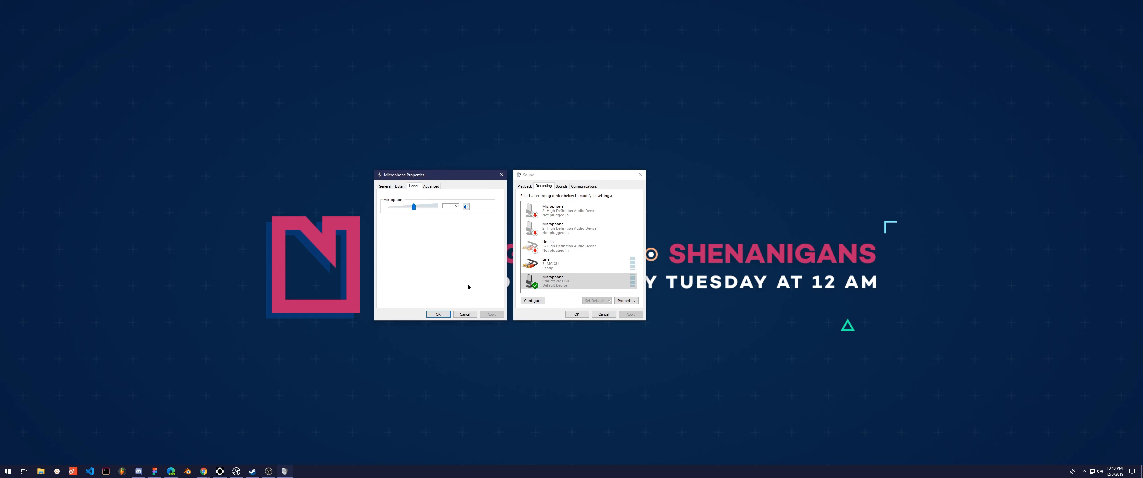
{"action": "mouse_move", "coordinate": [442, 256]}
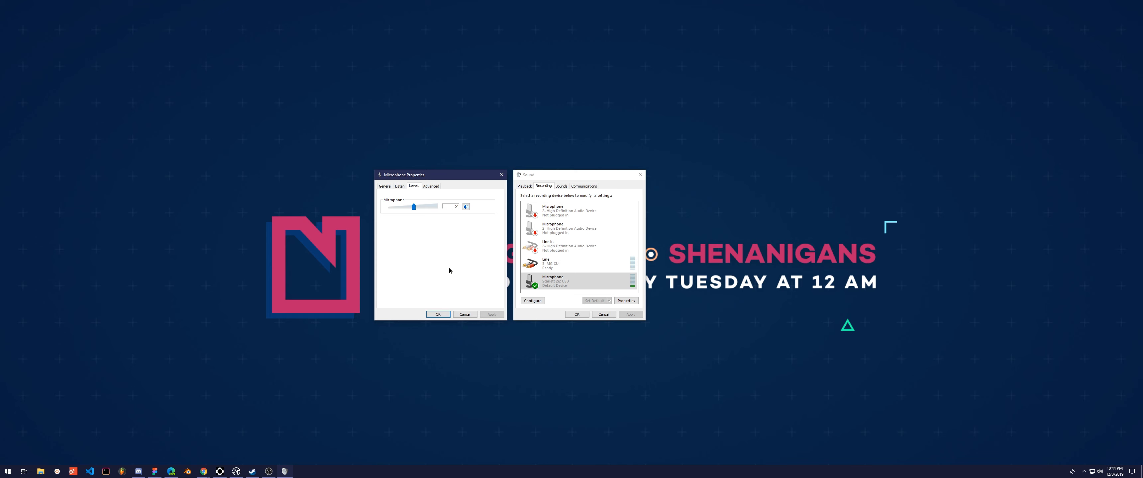
{"action": "mouse_move", "coordinate": [496, 214]}
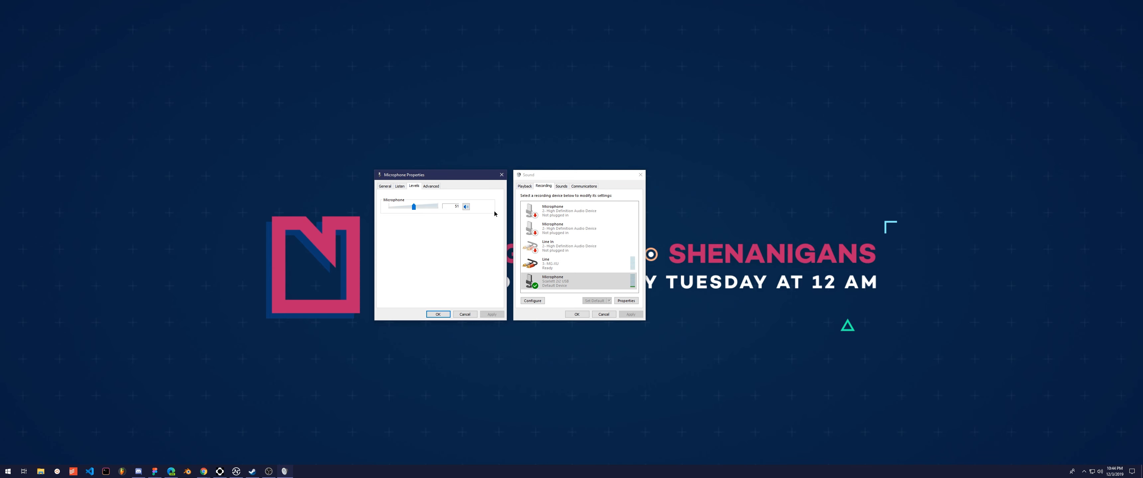